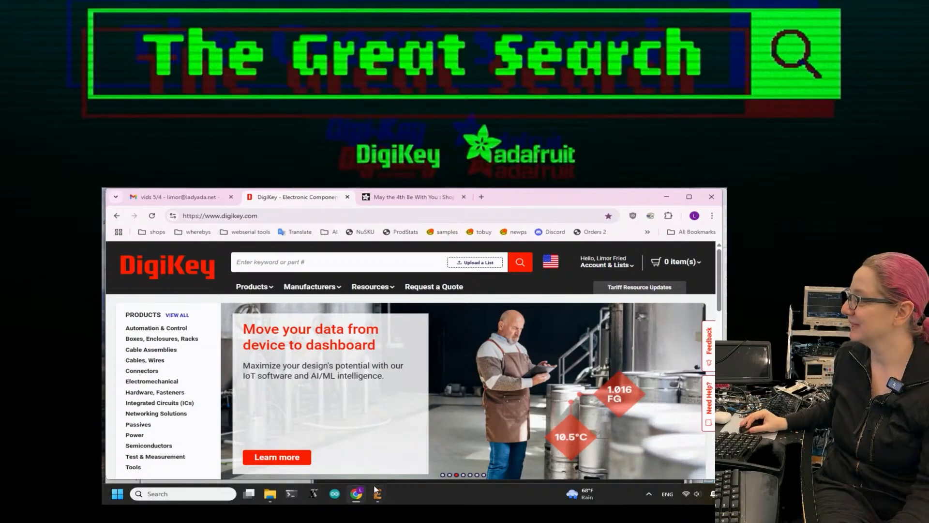
# - Bring the EAGLE INA219 SOIC FeatherWing rev B board layout to the front
pyautogui.click(378, 493)
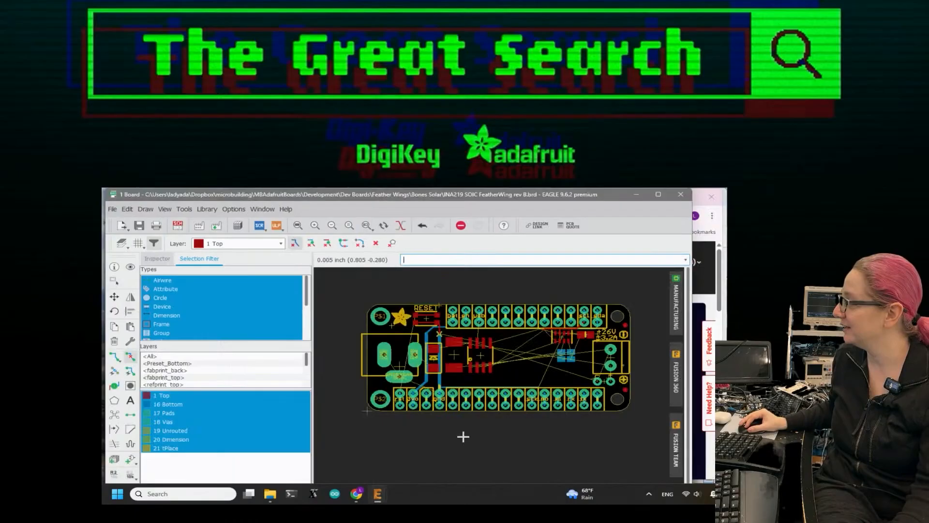
pyautogui.moveTo(506, 321)
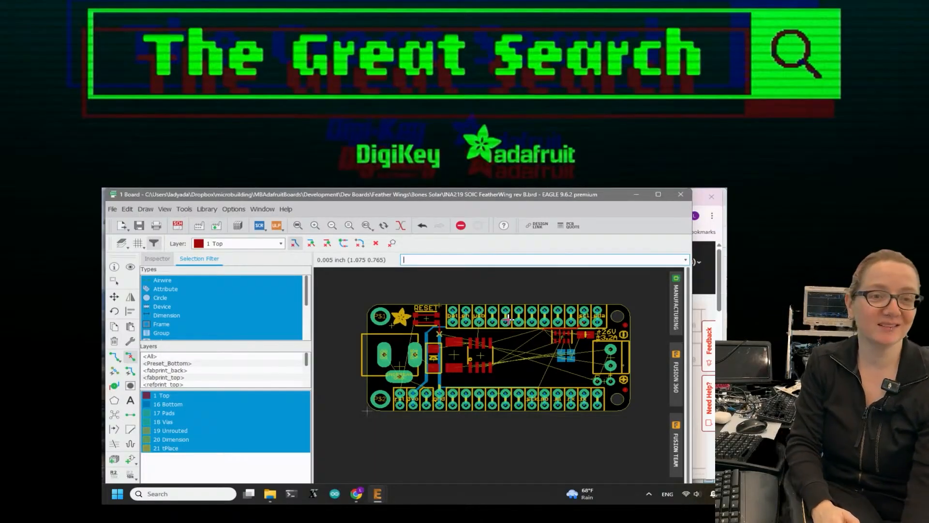
pyautogui.moveTo(507, 321)
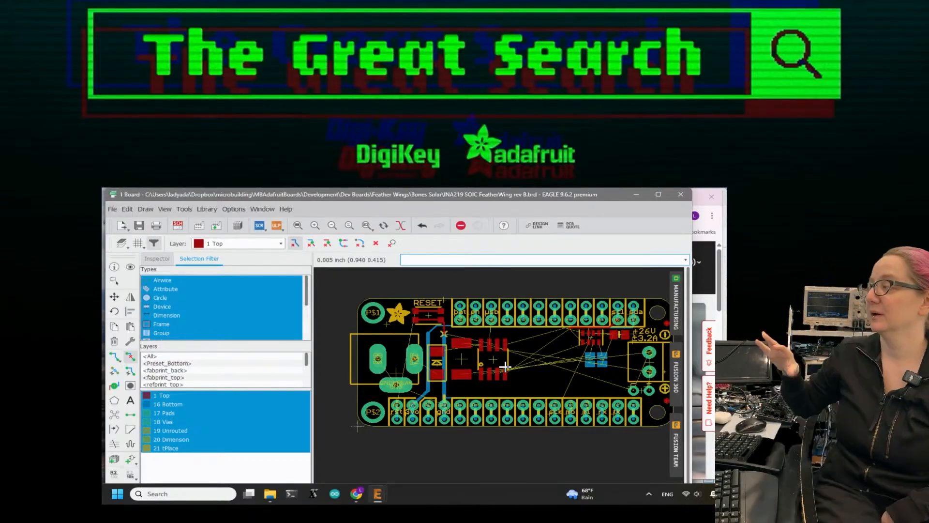
pyautogui.moveTo(492, 358)
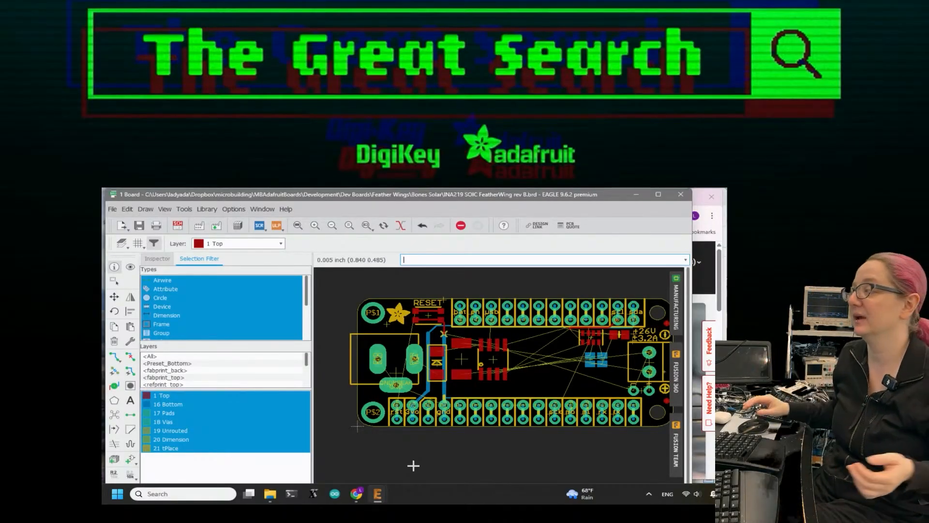
pyautogui.moveTo(413, 457)
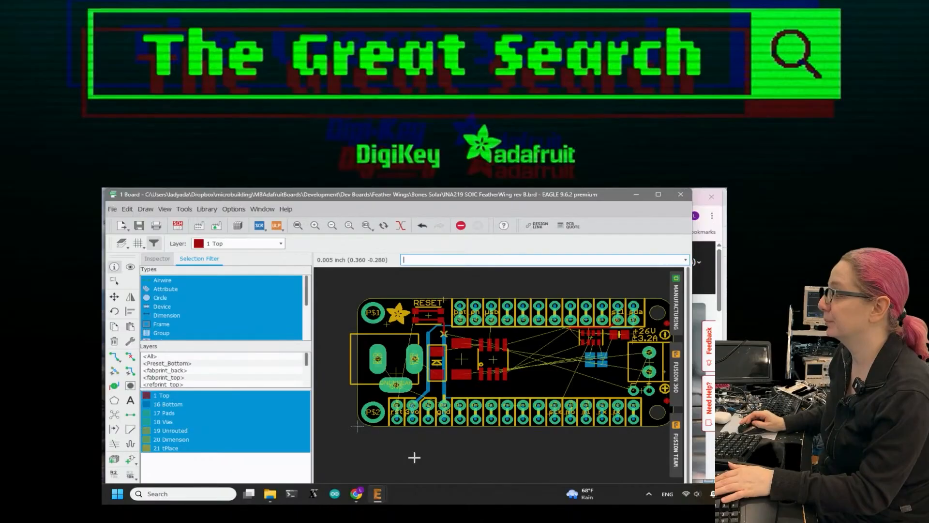
pyautogui.moveTo(409, 456)
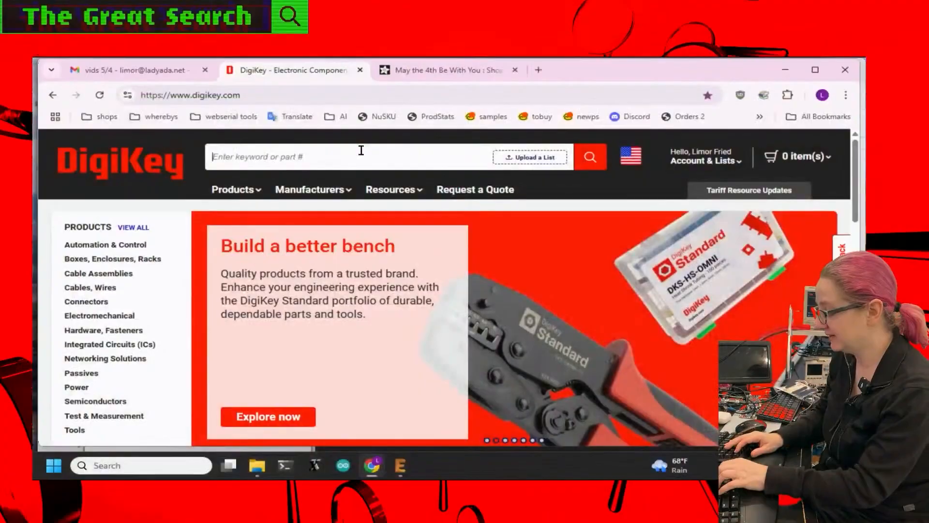
# - Search DigiKey for ina219, view the Instrumentation/Op Amps category, and return to results
pyautogui.write('ina2')
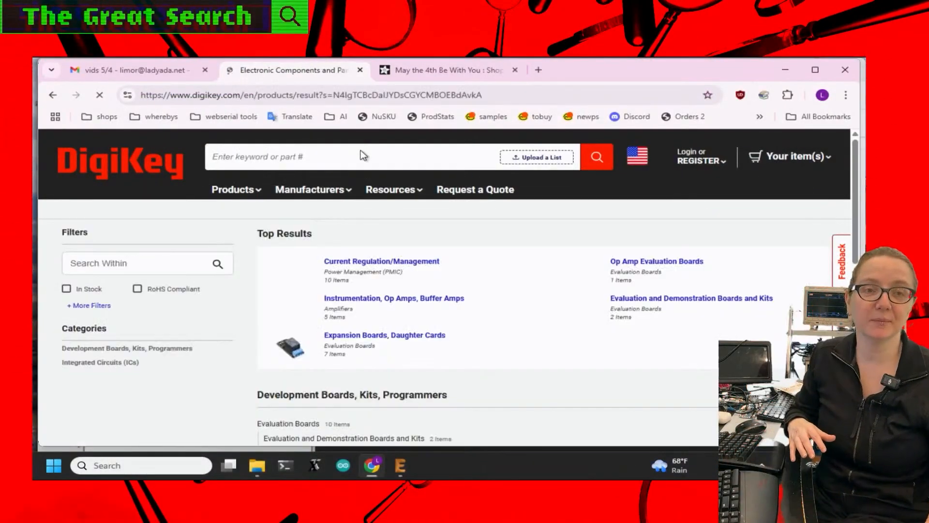
pyautogui.write('ina219')
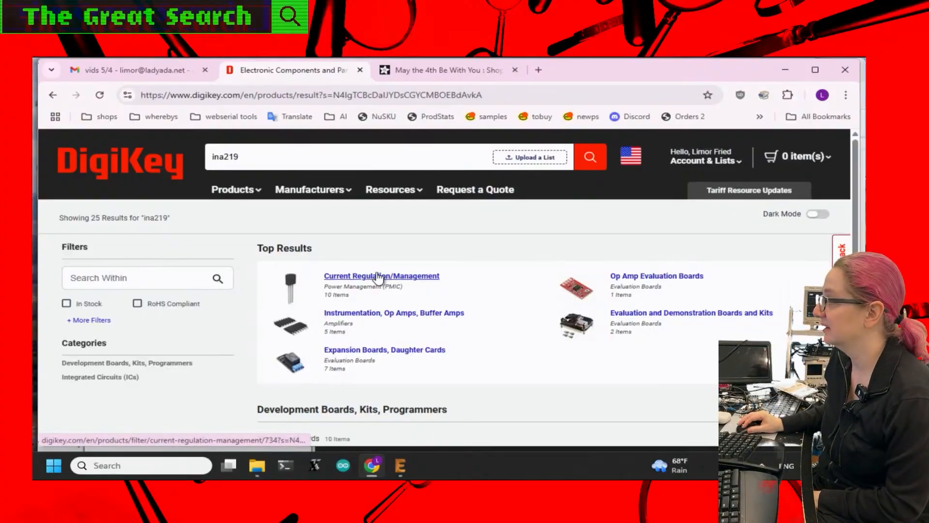
pyautogui.moveTo(406, 319)
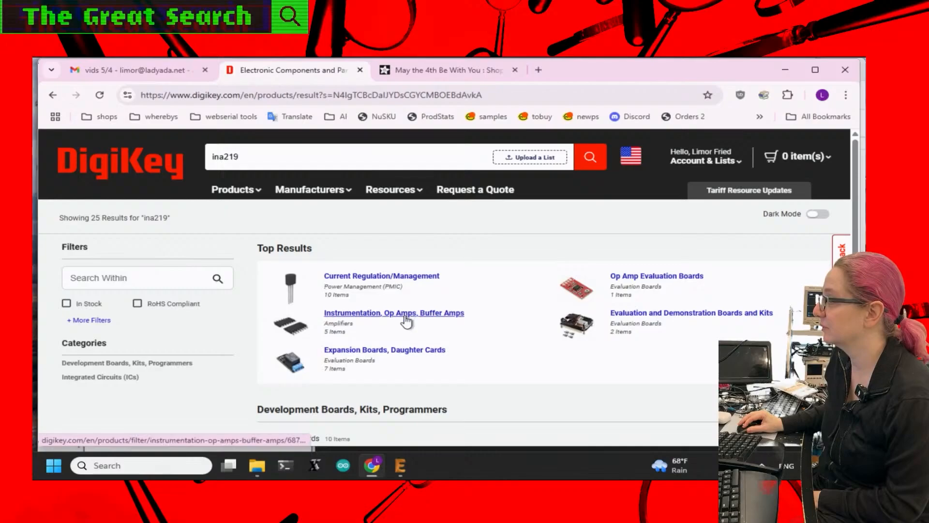
pyautogui.click(393, 312)
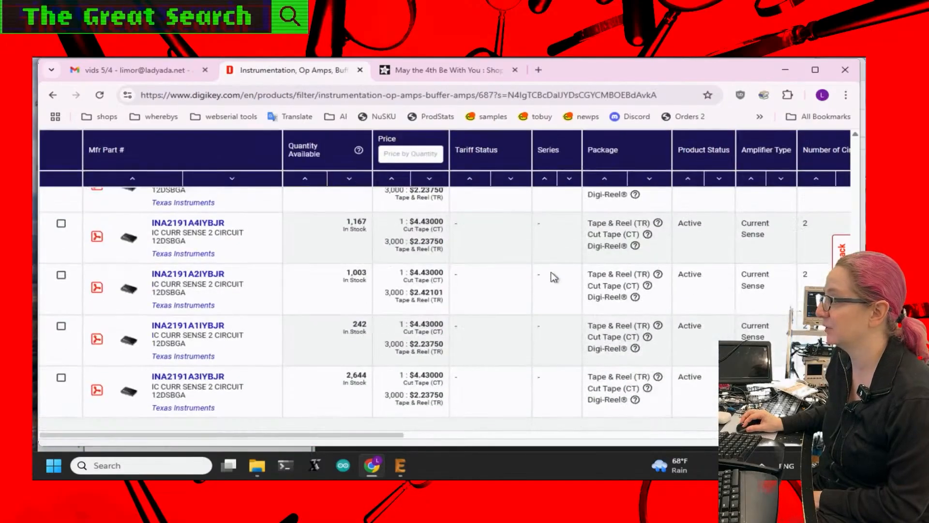
pyautogui.moveTo(198, 356)
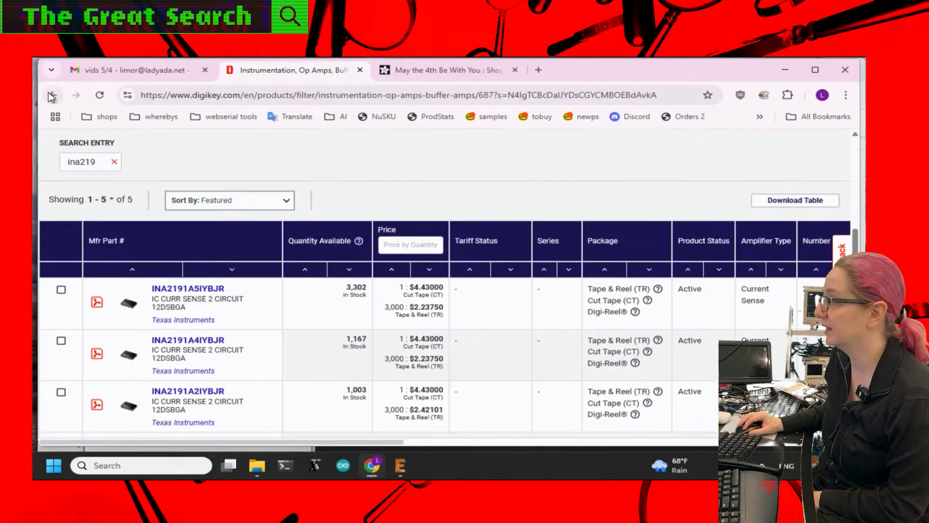
pyautogui.click(52, 95)
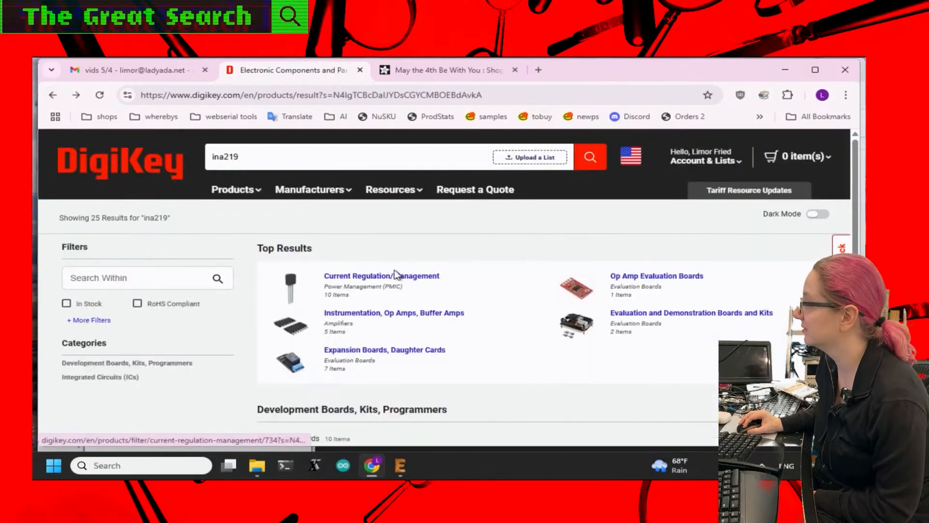
pyautogui.moveTo(394, 296)
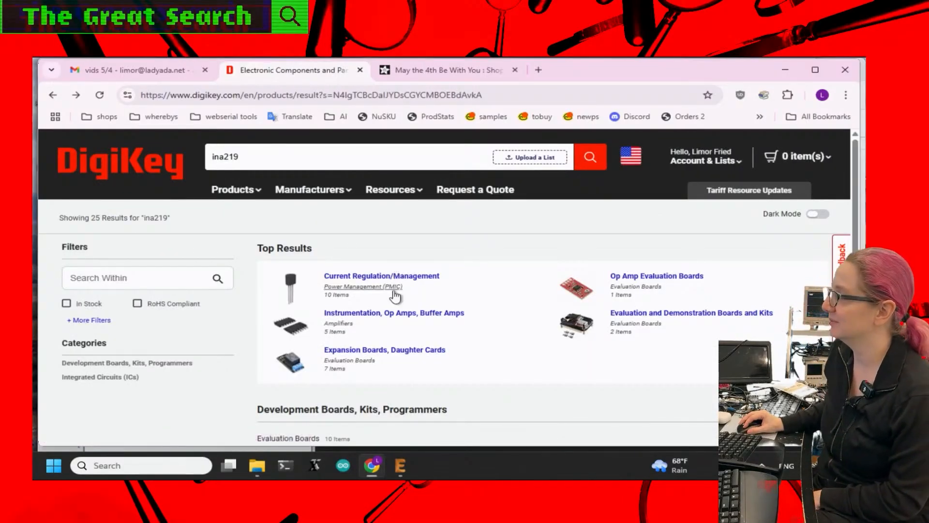
# - Show the six active INA219 parts in Current Regulation/Management
pyautogui.click(380, 275)
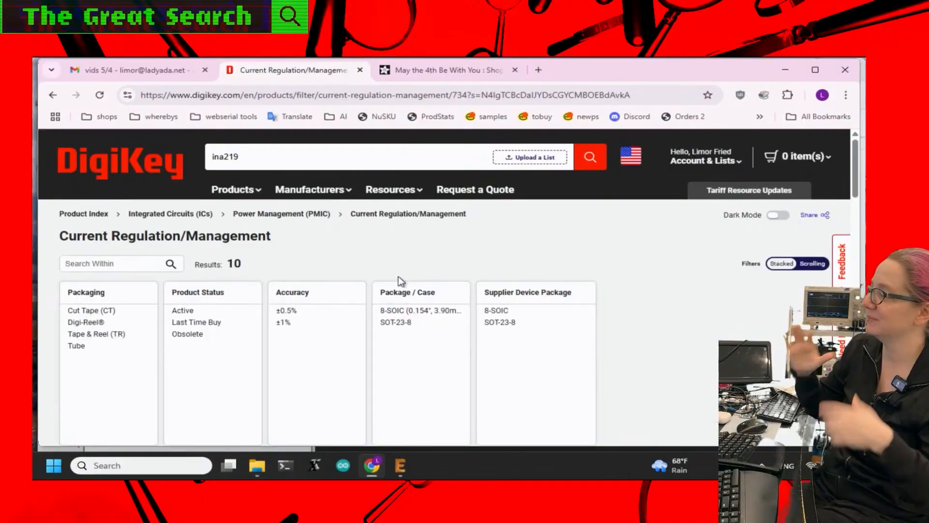
pyautogui.click(182, 309)
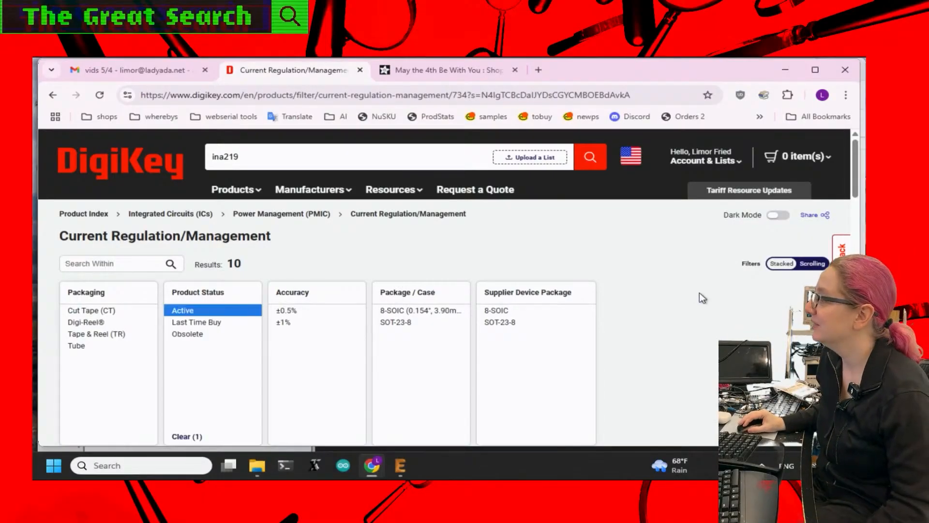
pyautogui.scroll(-3)
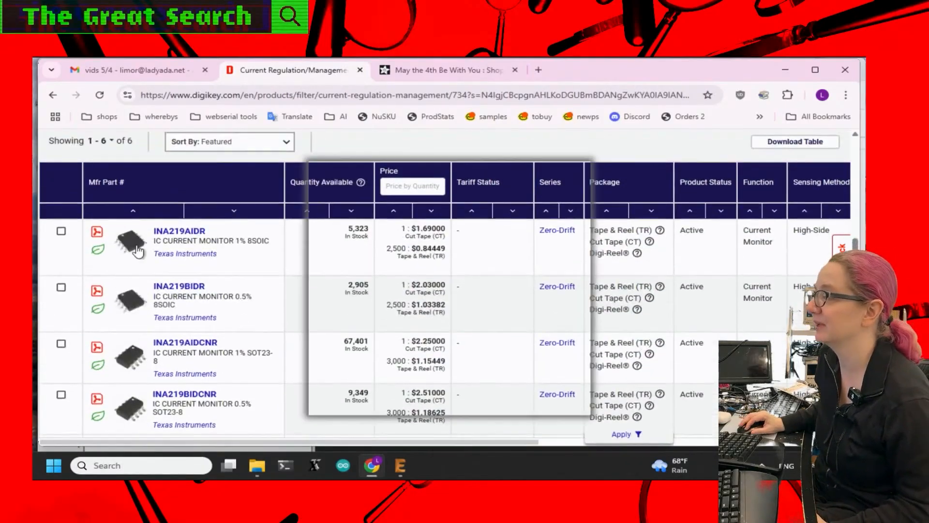
# - On the INA219AIDR page, tick Function and Sensing Method, then request View Similar
pyautogui.click(179, 230)
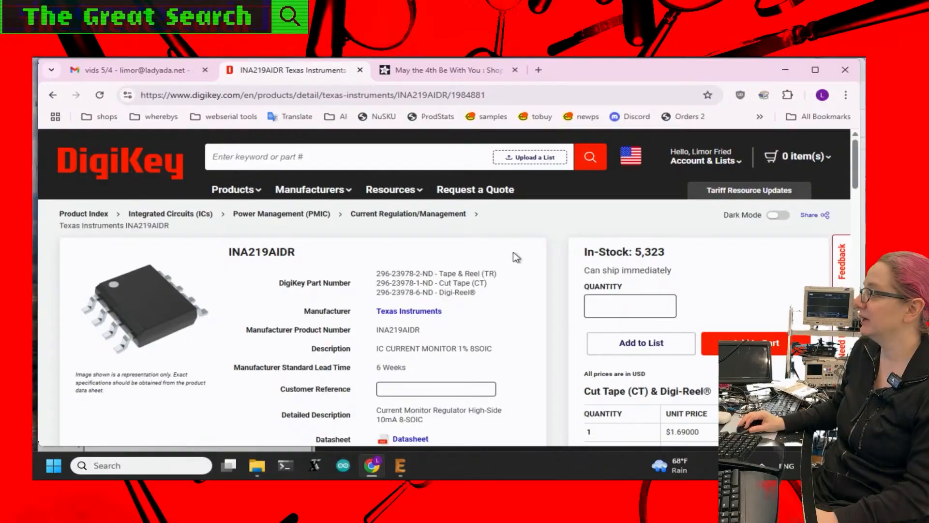
pyautogui.scroll(-3)
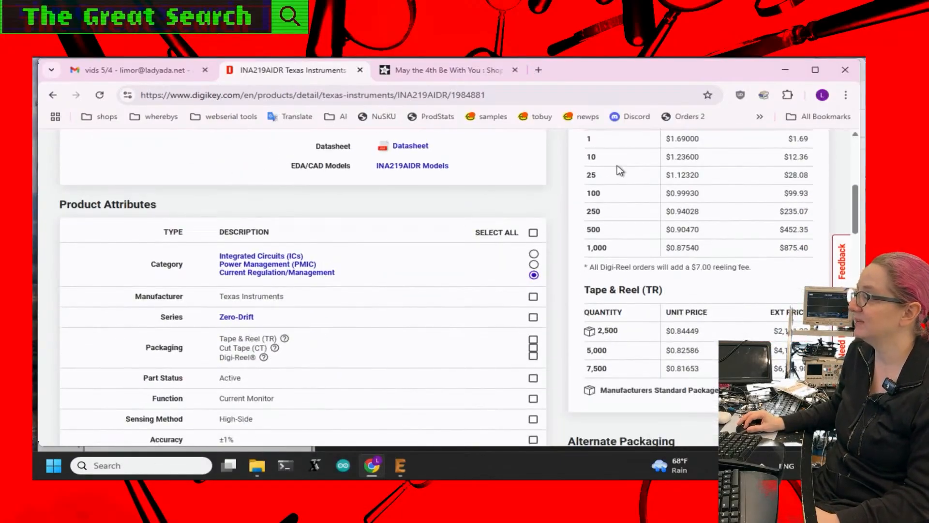
pyautogui.scroll(-3)
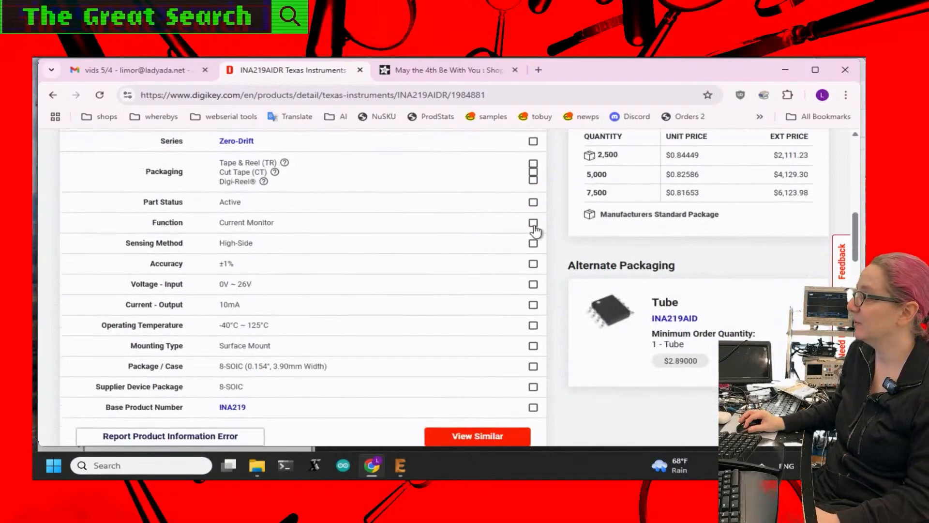
pyautogui.click(533, 222)
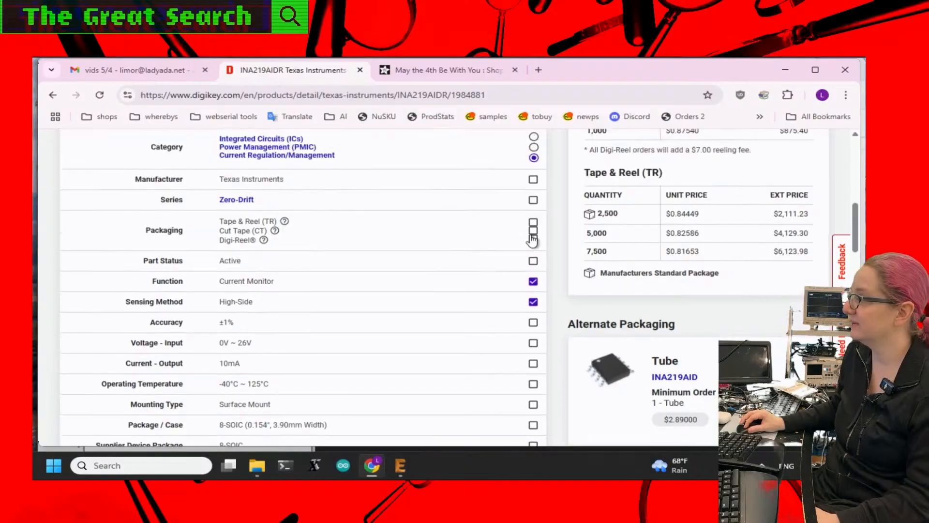
pyautogui.scroll(-3)
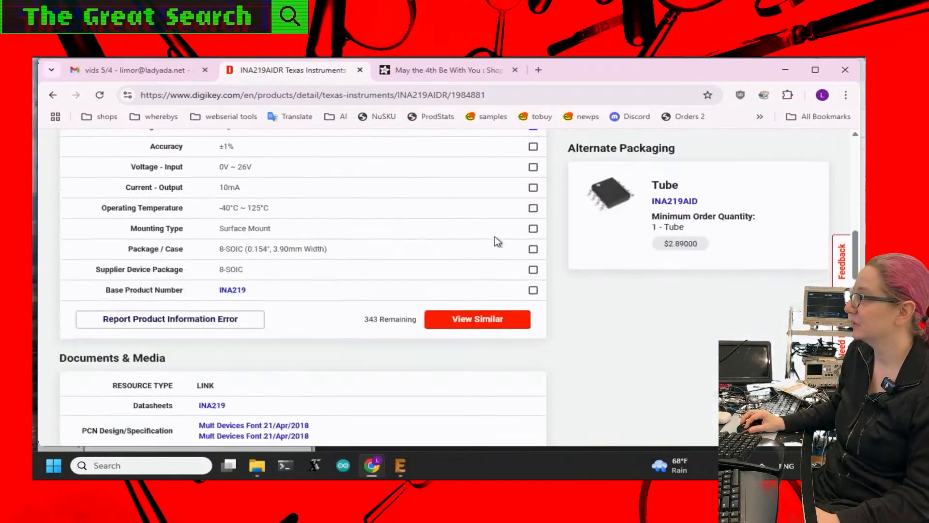
pyautogui.click(477, 319)
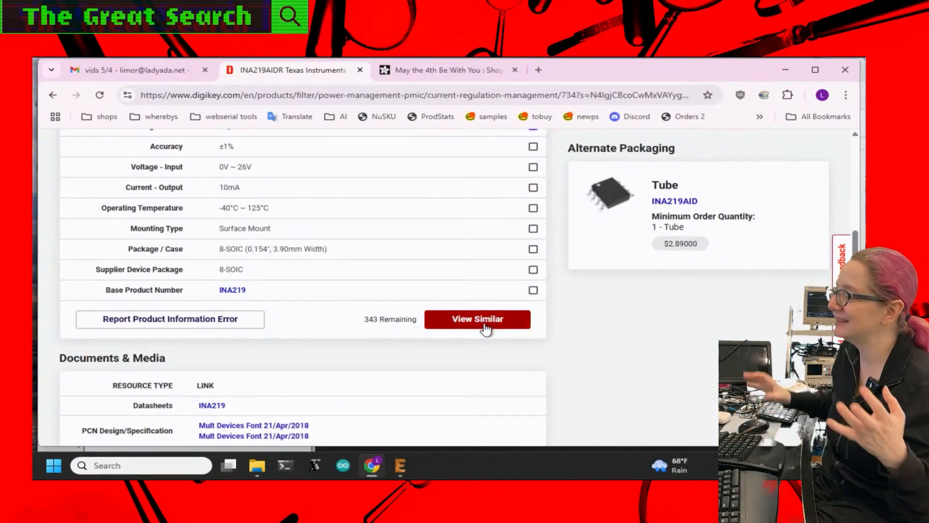
# - Browse the 343 similar current monitors down to the INA225AIDGKR row
pyautogui.click(477, 319)
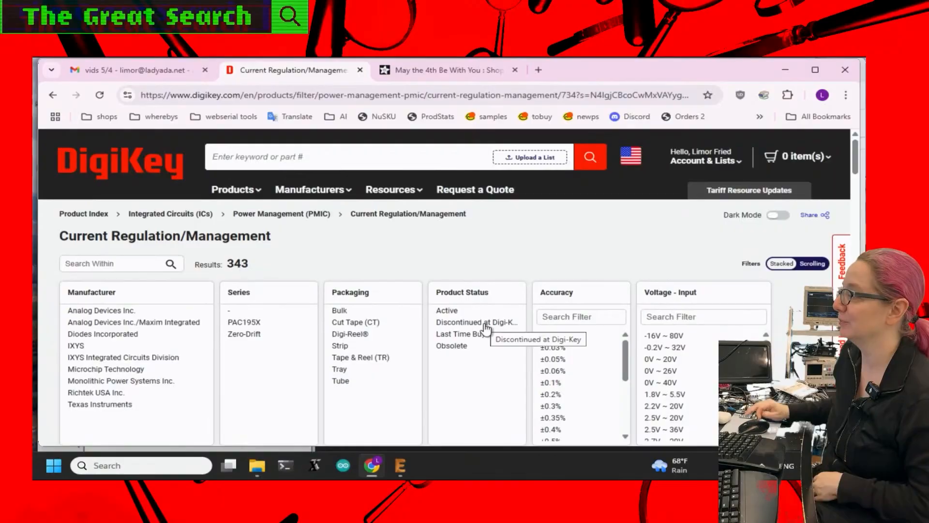
pyautogui.scroll(-3)
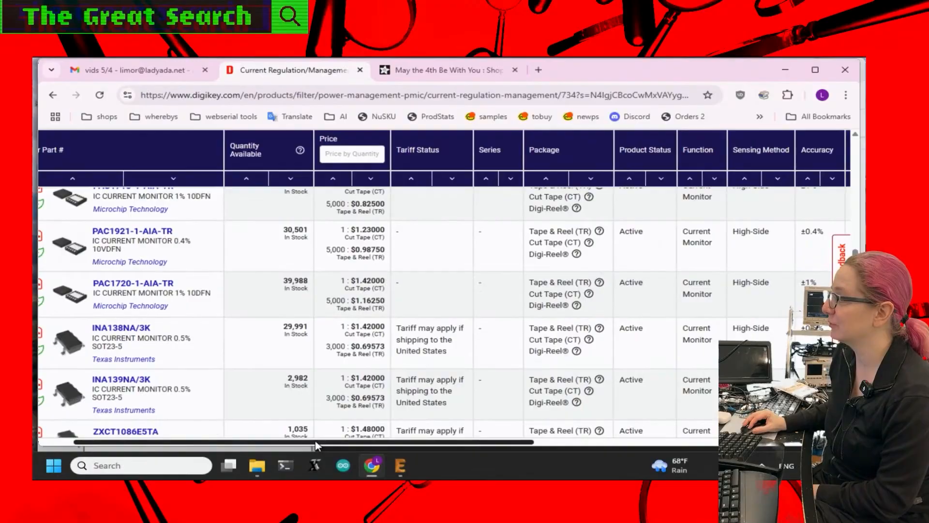
pyautogui.hscroll(3)
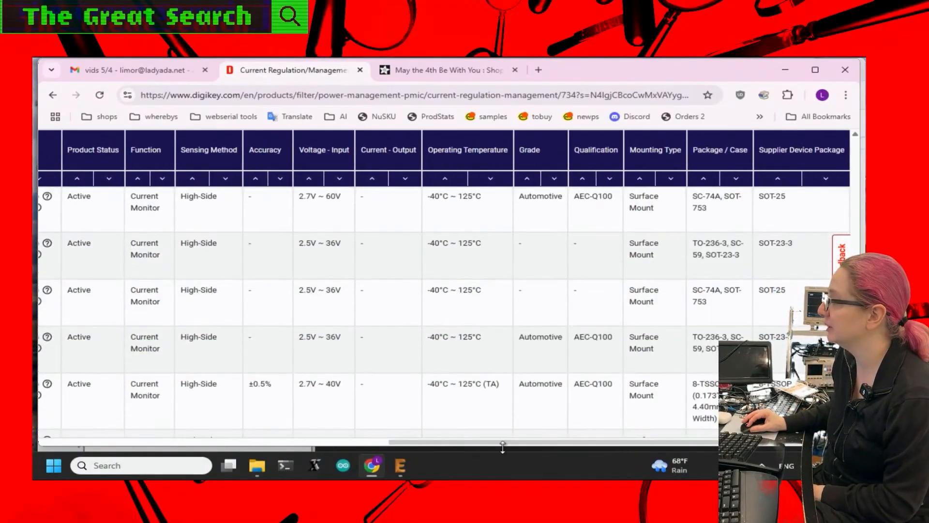
pyautogui.scroll(-3)
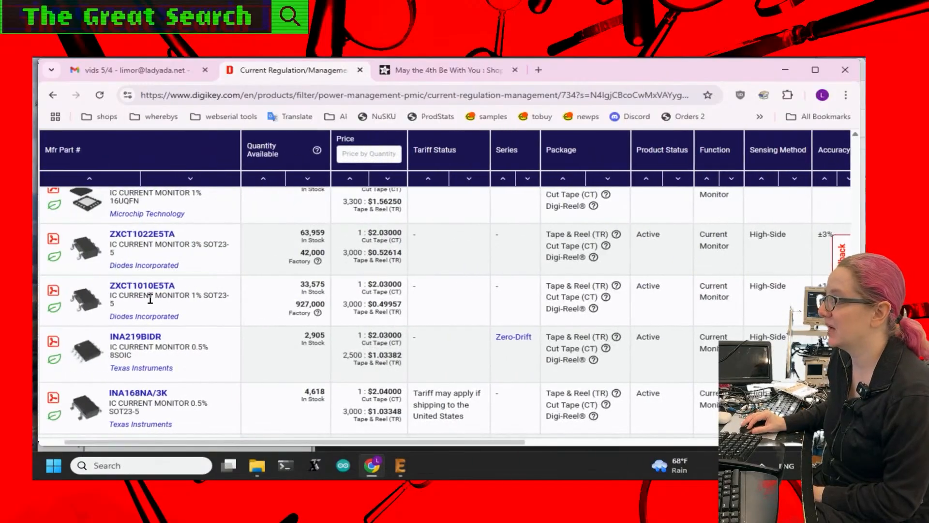
pyautogui.moveTo(84, 406)
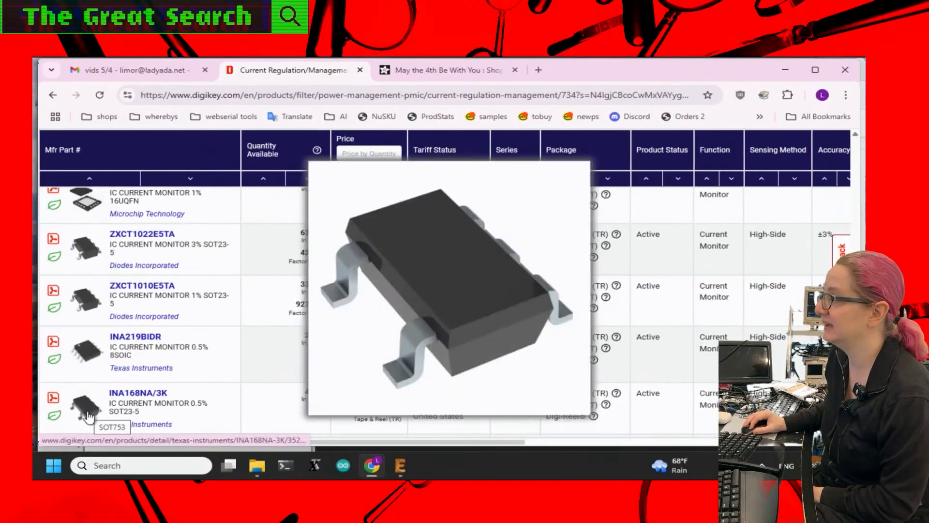
pyautogui.scroll(-3)
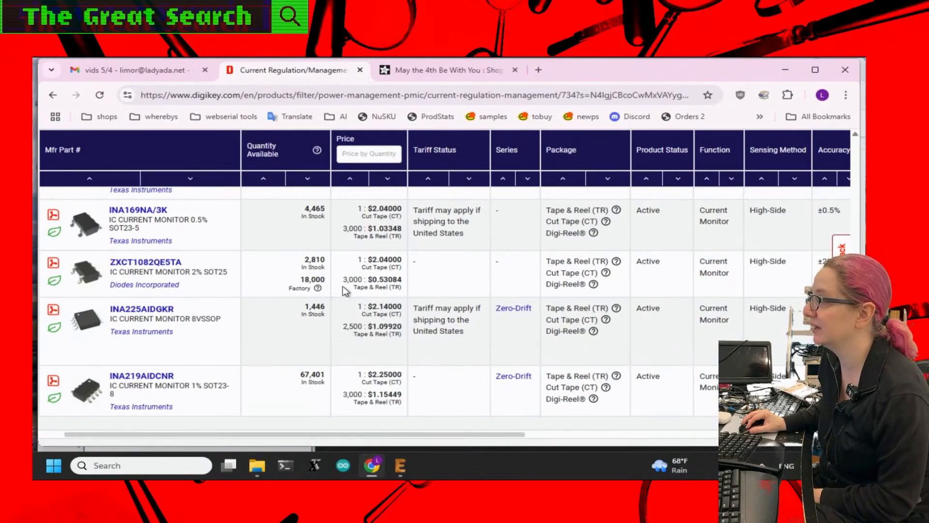
pyautogui.moveTo(269, 341)
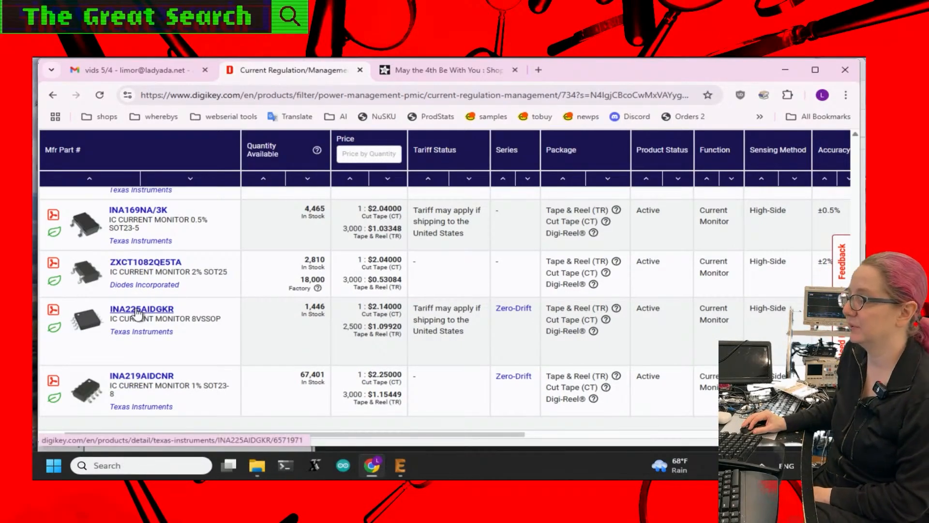
# - Skim the INA225AIDGKR datasheet PDF, then search Google for ina219 in the DigiKey tab
pyautogui.click(141, 308)
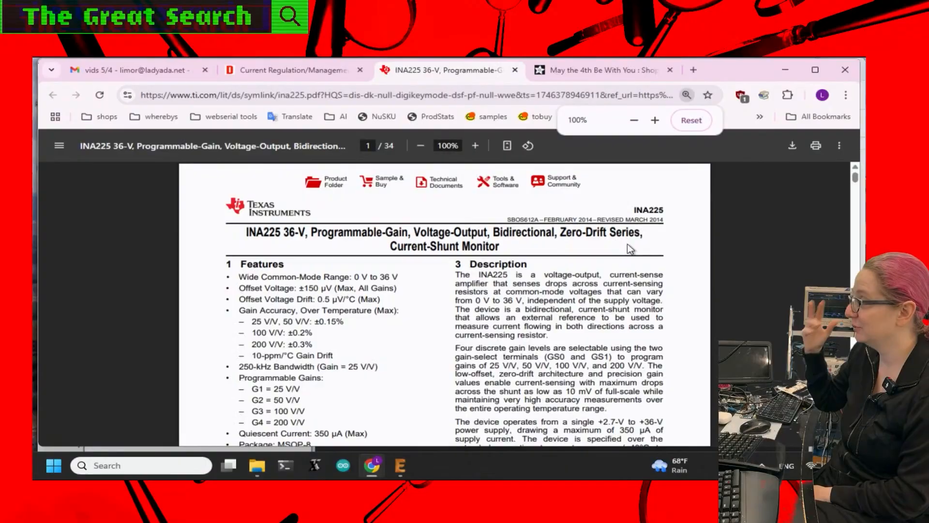
pyautogui.scroll(-3)
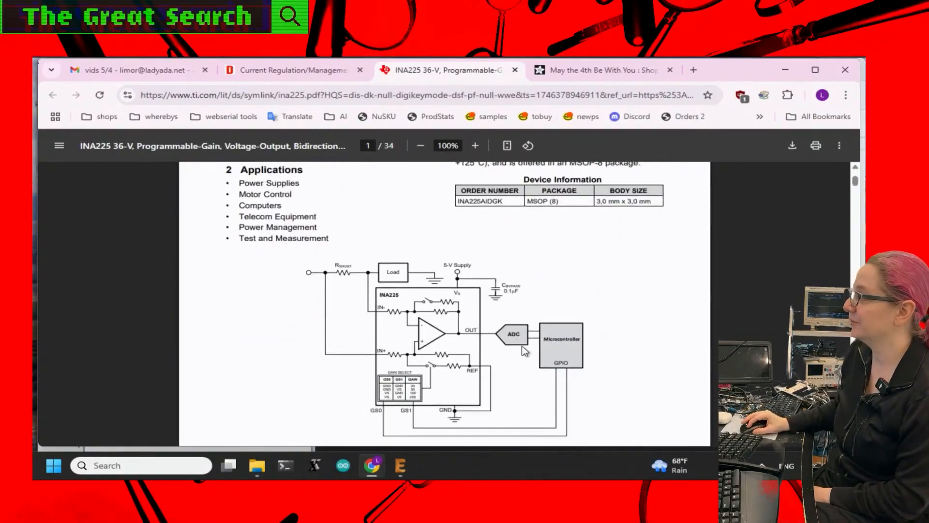
pyautogui.moveTo(326, 178)
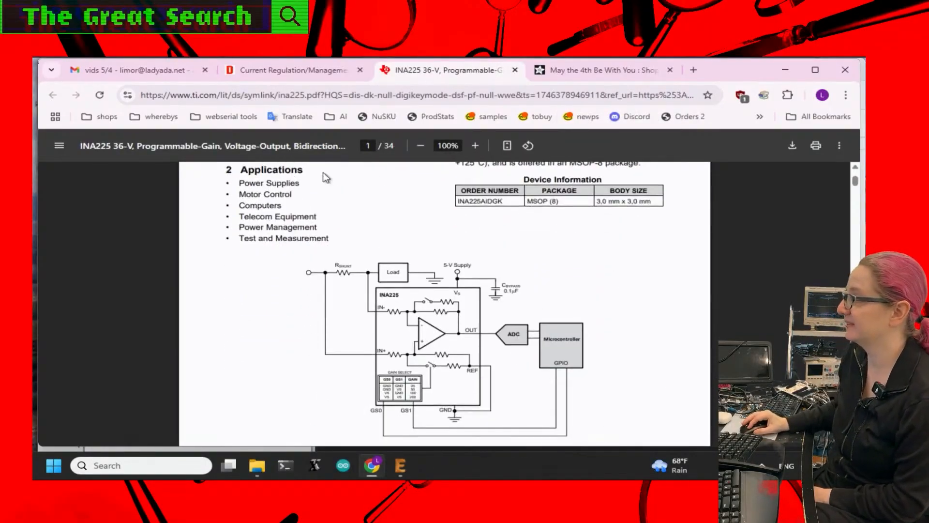
pyautogui.moveTo(282, 70)
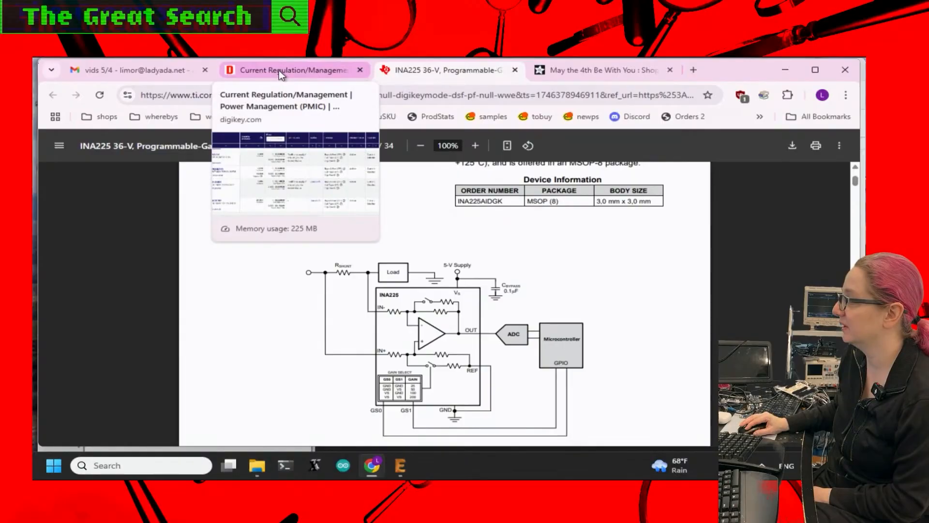
pyautogui.click(291, 70)
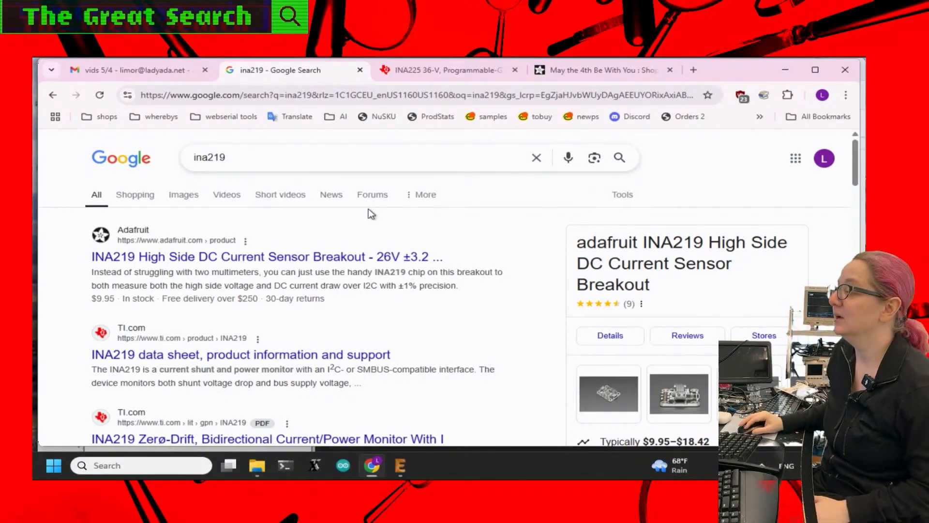
# - Open the ti.com 'INA219 data sheet, product information and support' result
pyautogui.scroll(-3)
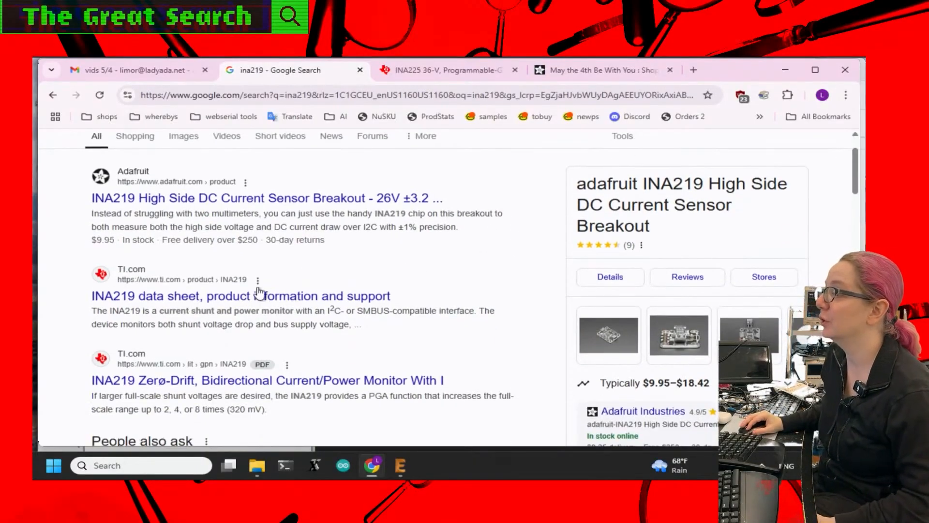
pyautogui.click(241, 295)
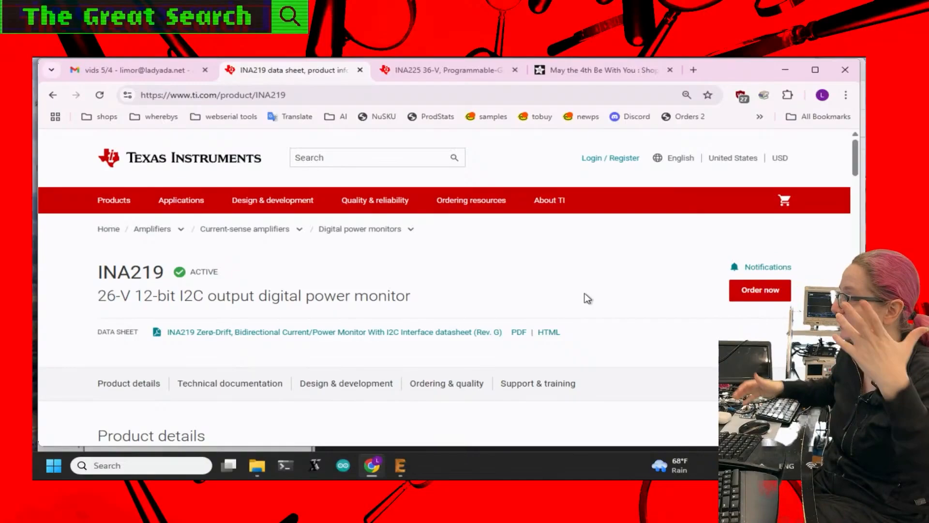
# - Go from the INA219 page to TI's Digital power monitors overview via the breadcrumb
pyautogui.scroll(-3)
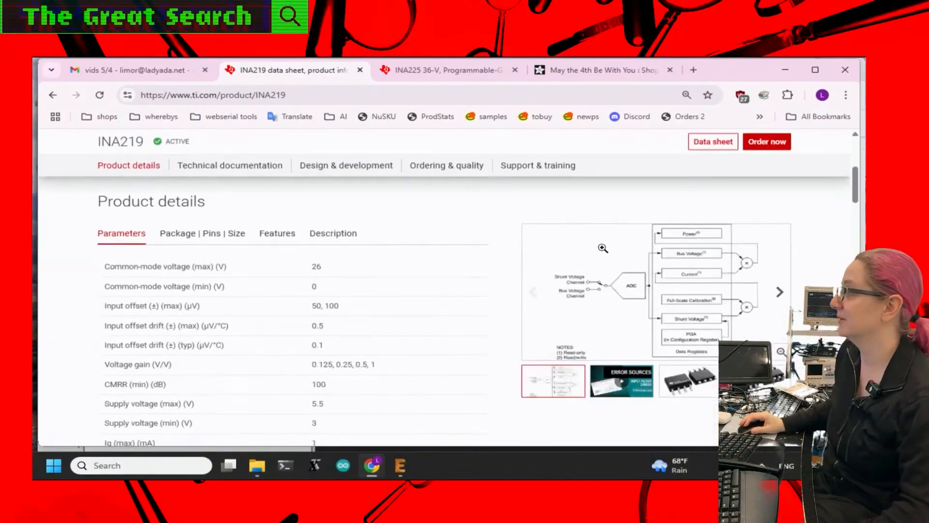
pyautogui.scroll(-3)
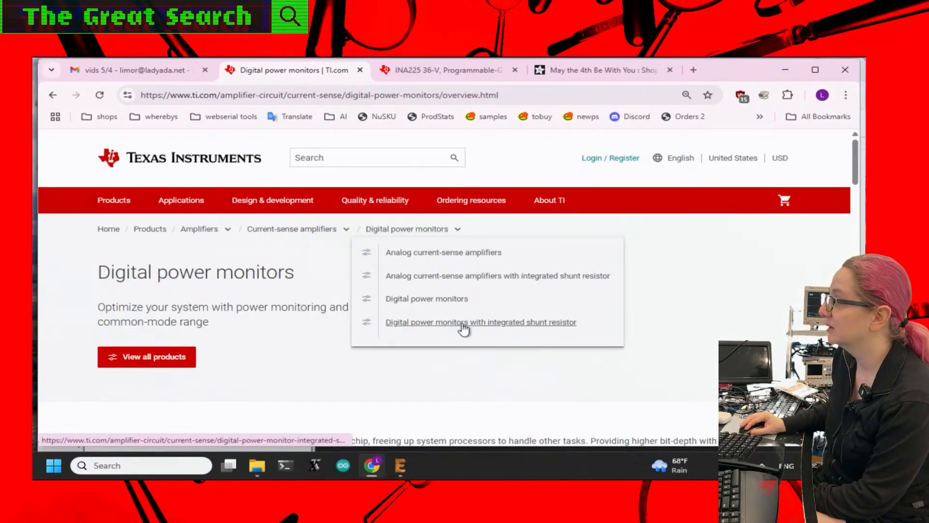
pyautogui.moveTo(427, 298)
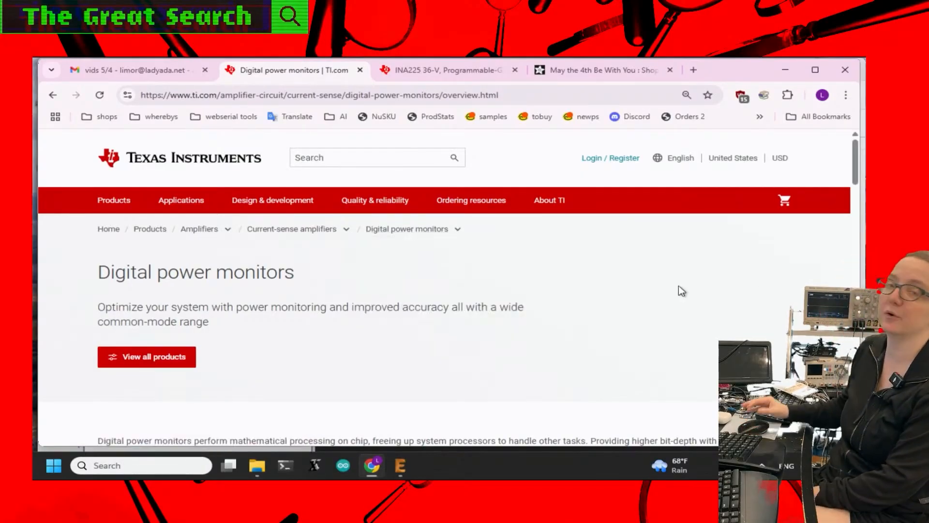
pyautogui.moveTo(543, 264)
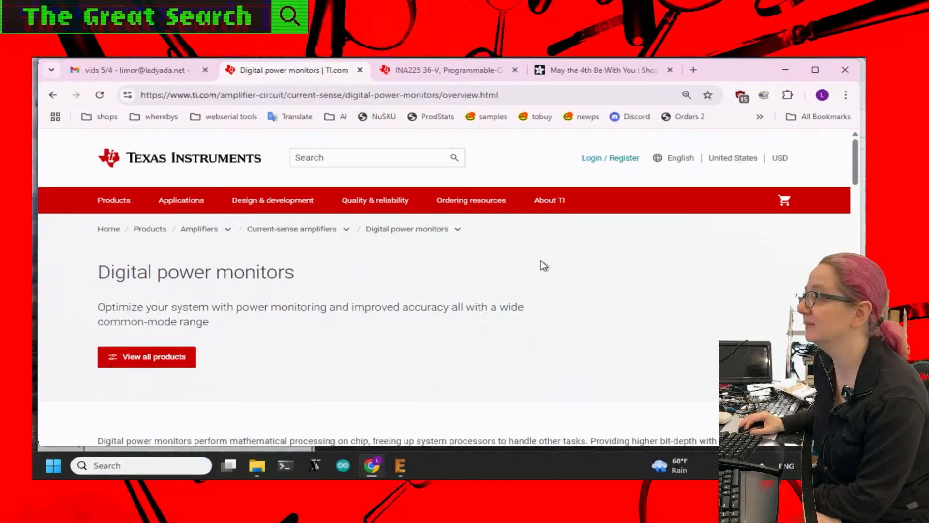
pyautogui.scroll(-3)
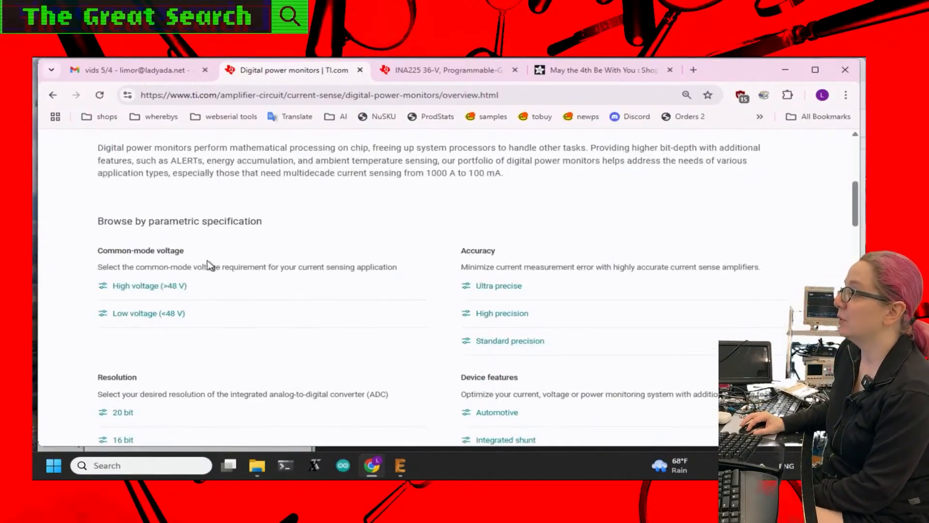
pyautogui.scroll(-3)
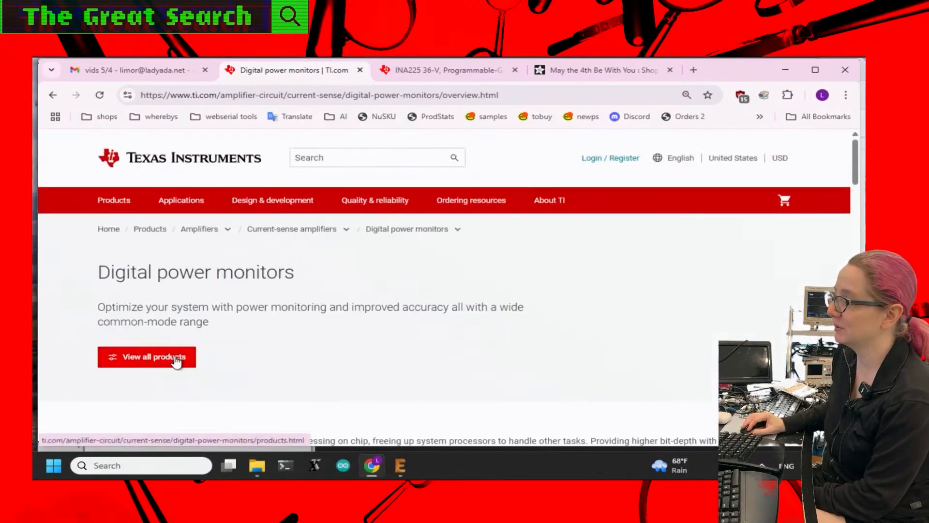
# - List all TI digital power monitor products and scroll the table sideways
pyautogui.click(146, 356)
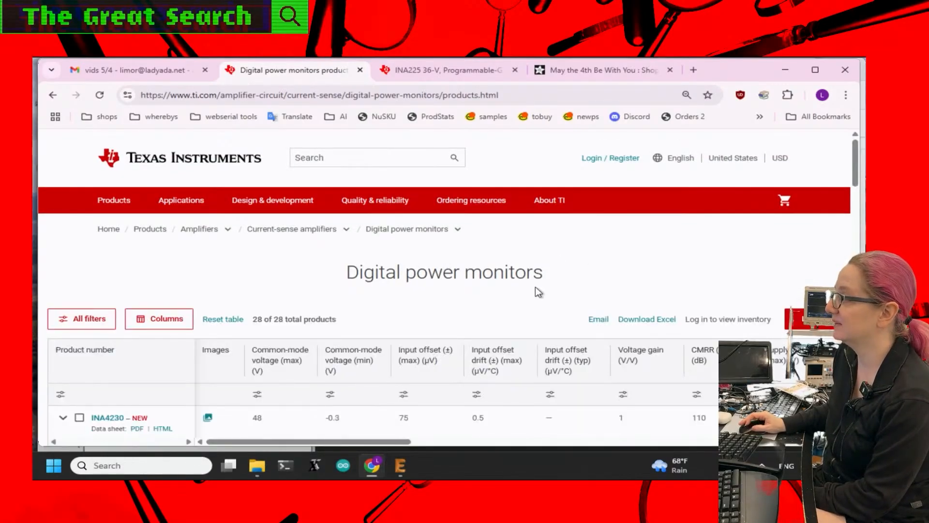
pyautogui.scroll(-3)
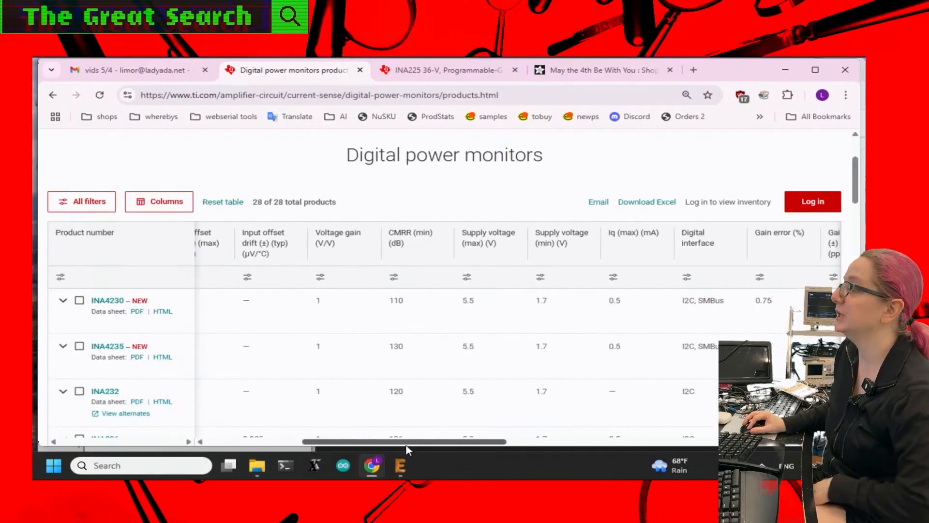
pyautogui.moveTo(403, 441); pyautogui.dragTo(596, 441)
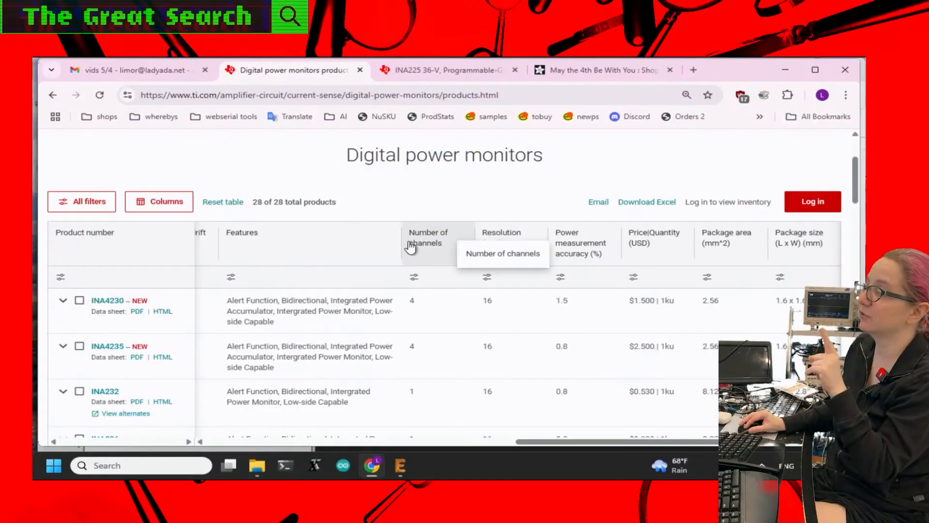
# - Filter the table to 3- and 4-channel parts and copy the INA3221 part number
pyautogui.click(428, 237)
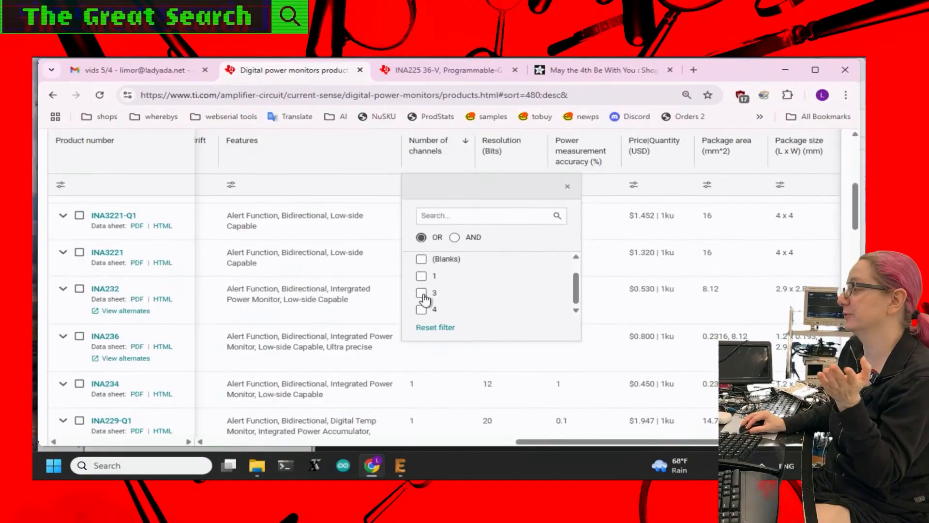
pyautogui.click(421, 292)
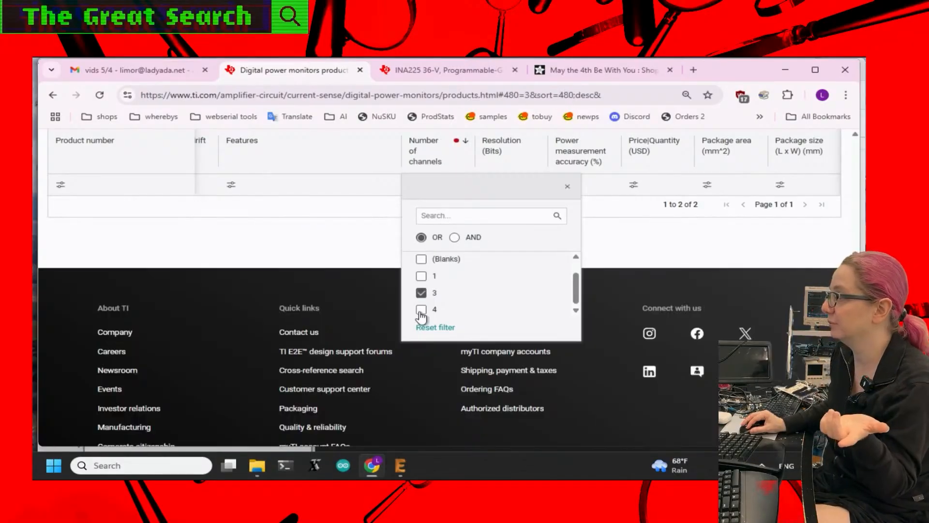
pyautogui.click(422, 310)
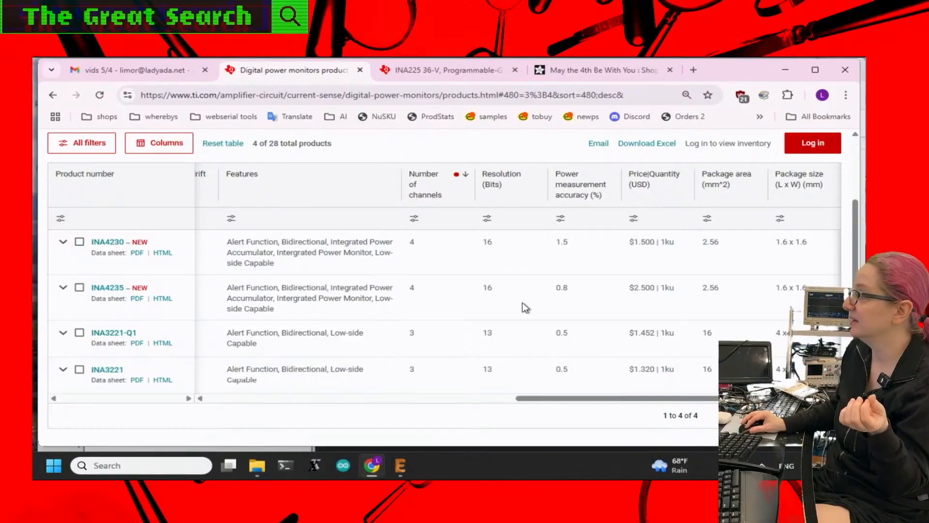
pyautogui.moveTo(687, 266)
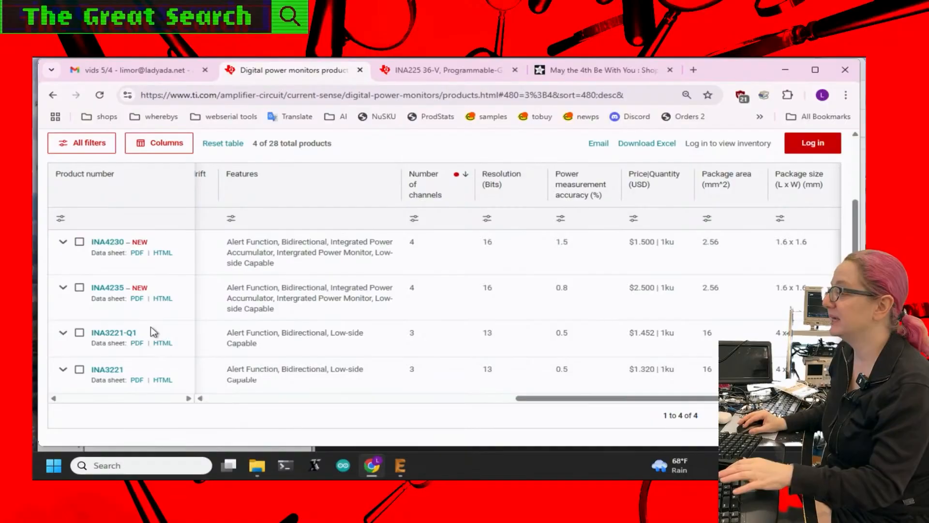
pyautogui.doubleClick(107, 369)
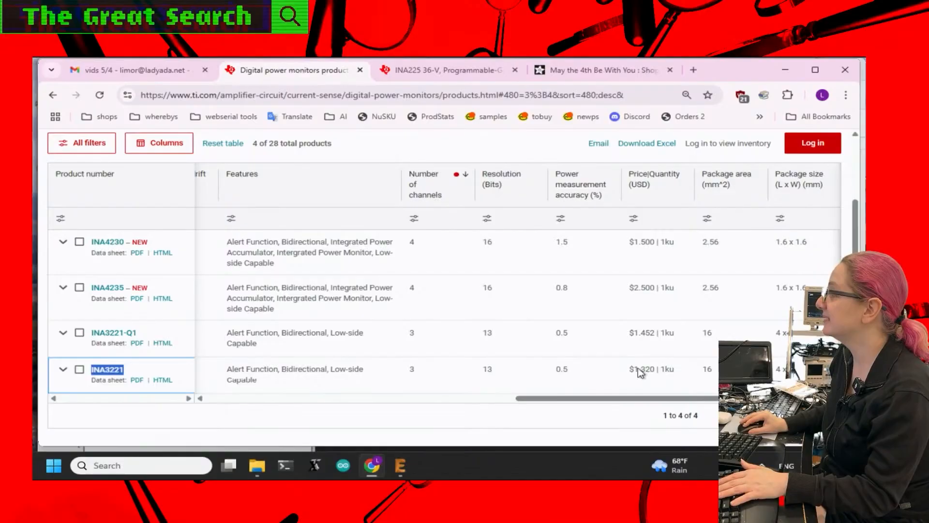
pyautogui.moveTo(667, 379)
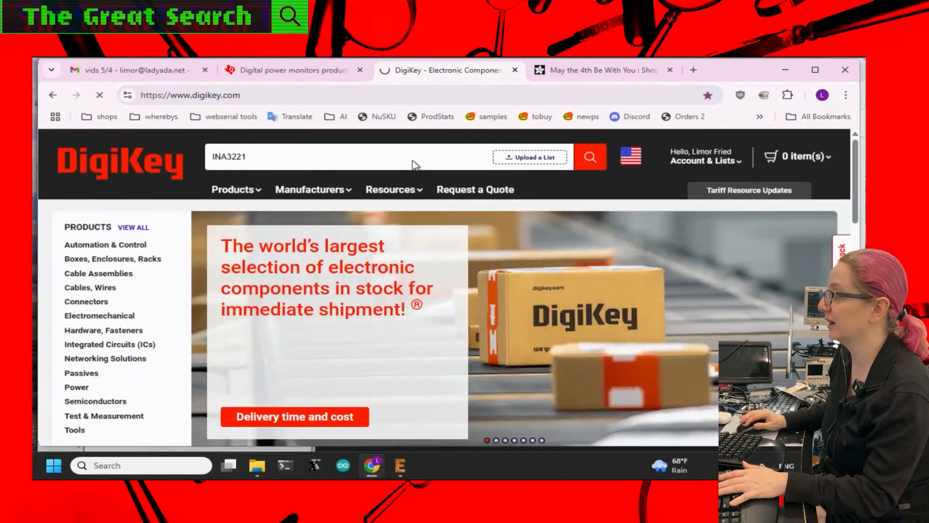
# - Find active INA3221 parts on DigiKey, open INA3221AIRGVR, then return to TI's table
pyautogui.click(589, 156)
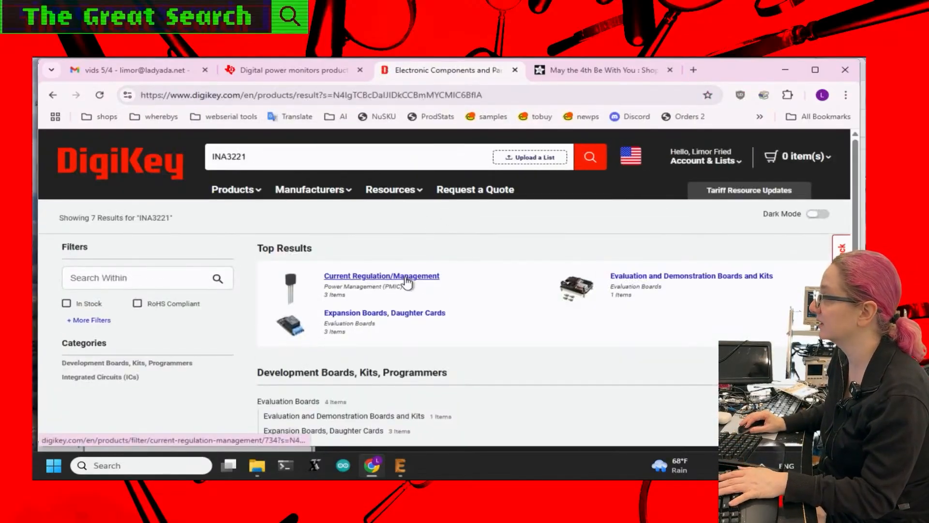
pyautogui.click(380, 275)
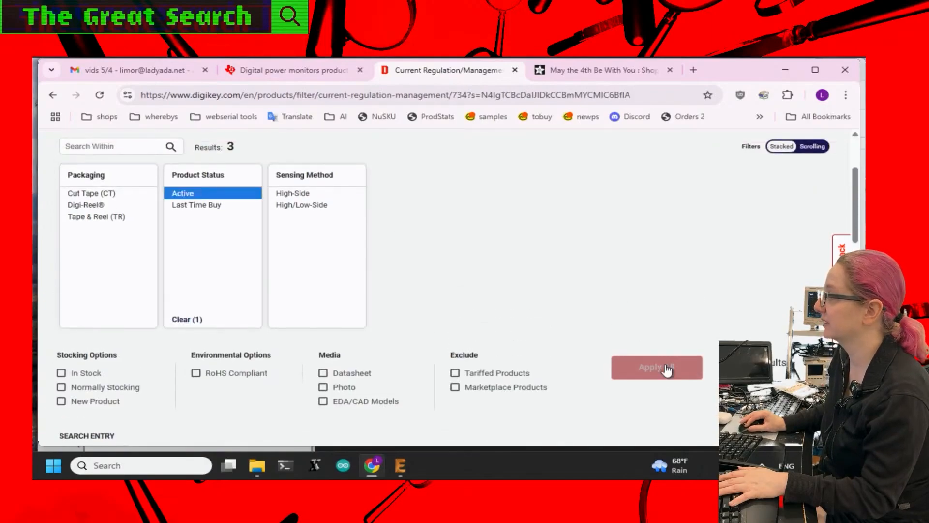
pyautogui.click(656, 367)
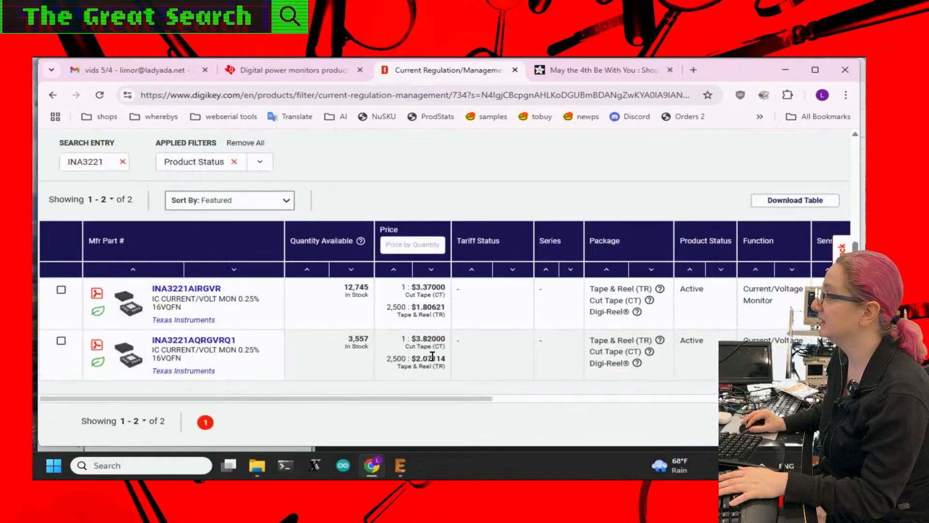
pyautogui.moveTo(233, 269)
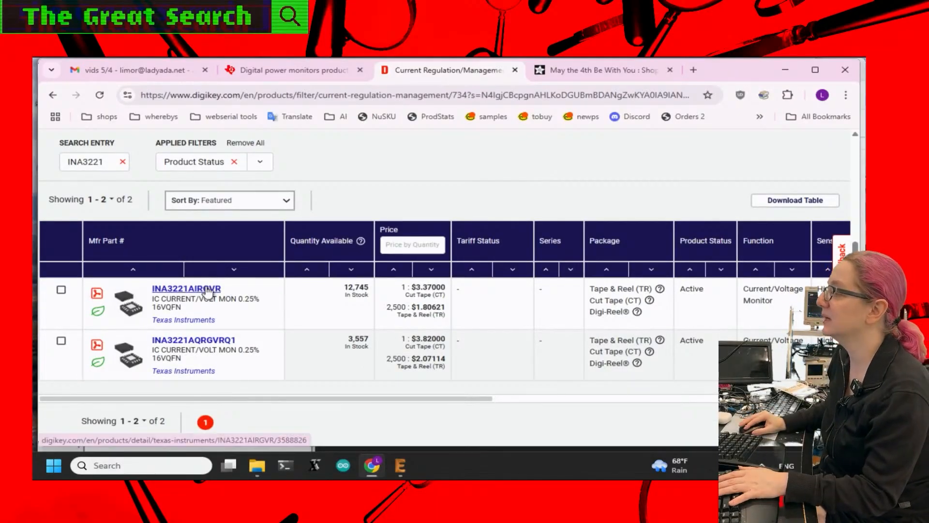
pyautogui.click(185, 289)
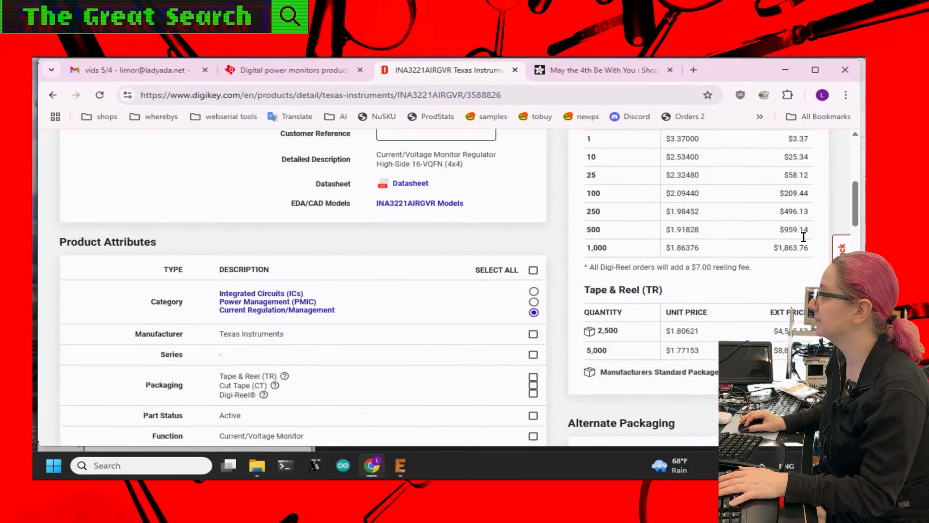
pyautogui.scroll(3)
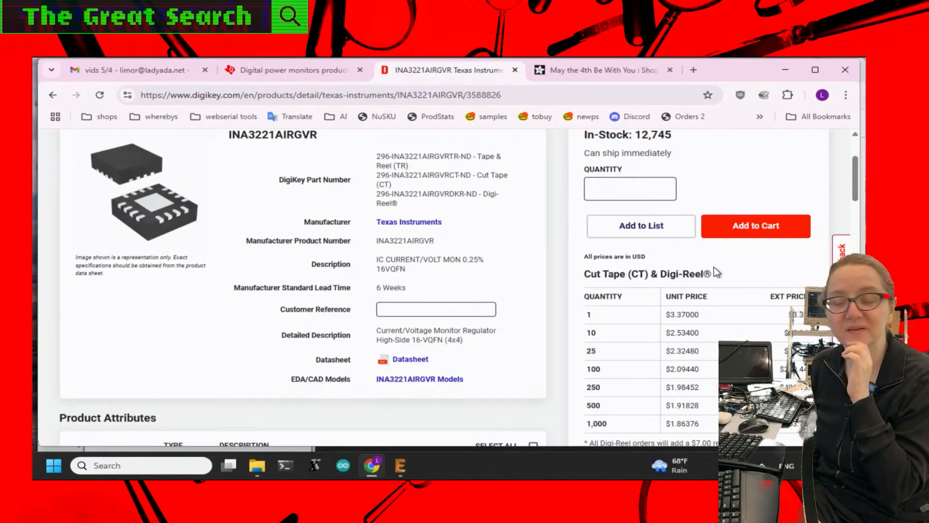
pyautogui.click(290, 70)
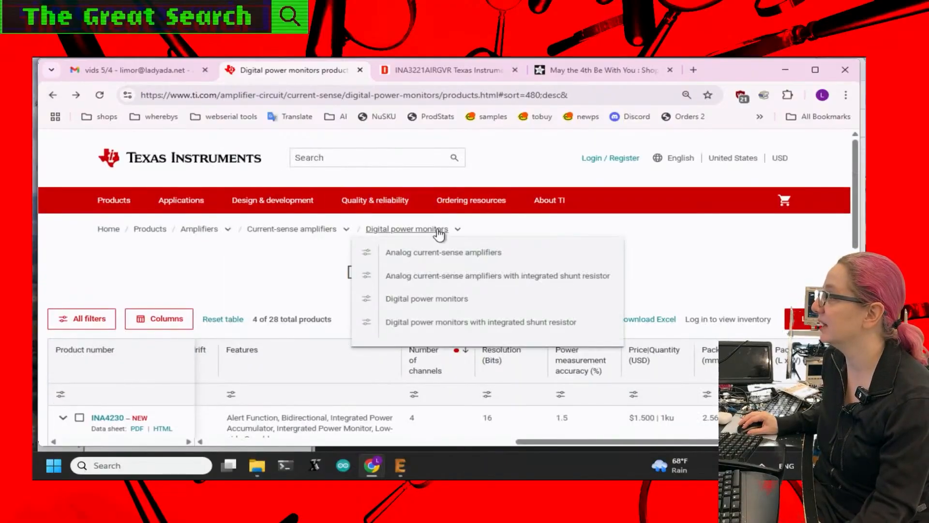
# - List all TI digital power monitors with integrated shunt and scroll its 8 products, e.g. INA740B
pyautogui.click(478, 322)
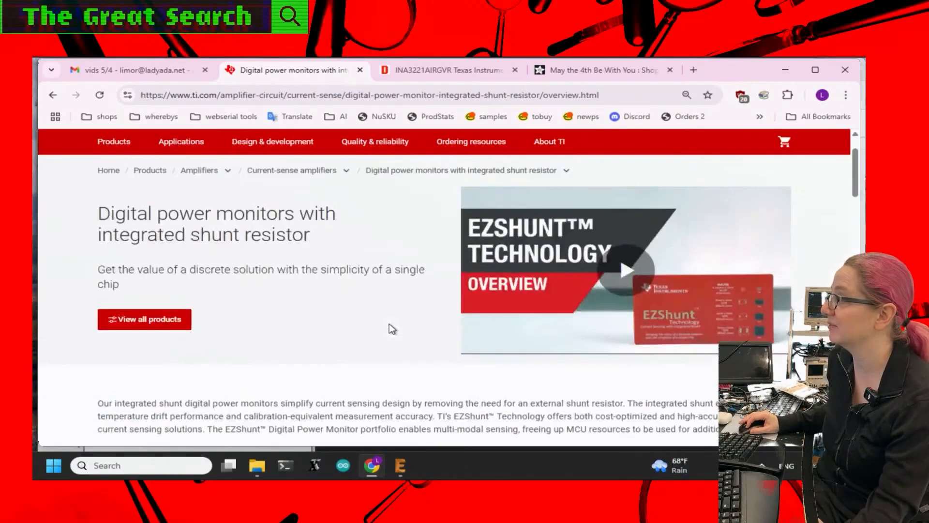
pyautogui.click(144, 319)
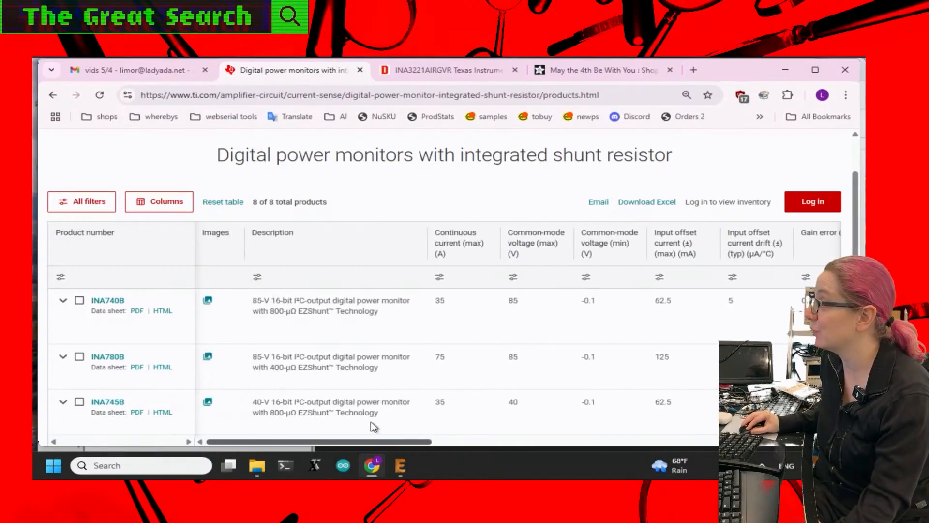
pyautogui.scroll(-3)
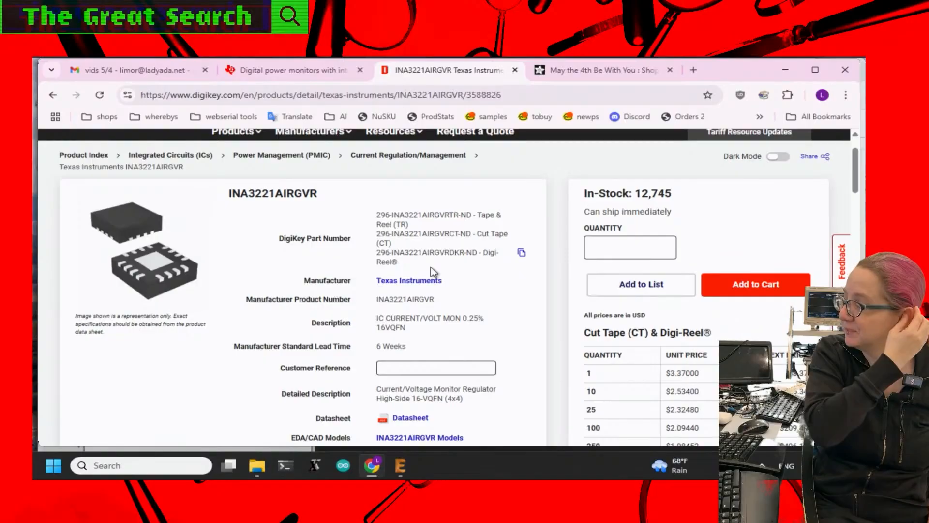
pyautogui.scroll(-3)
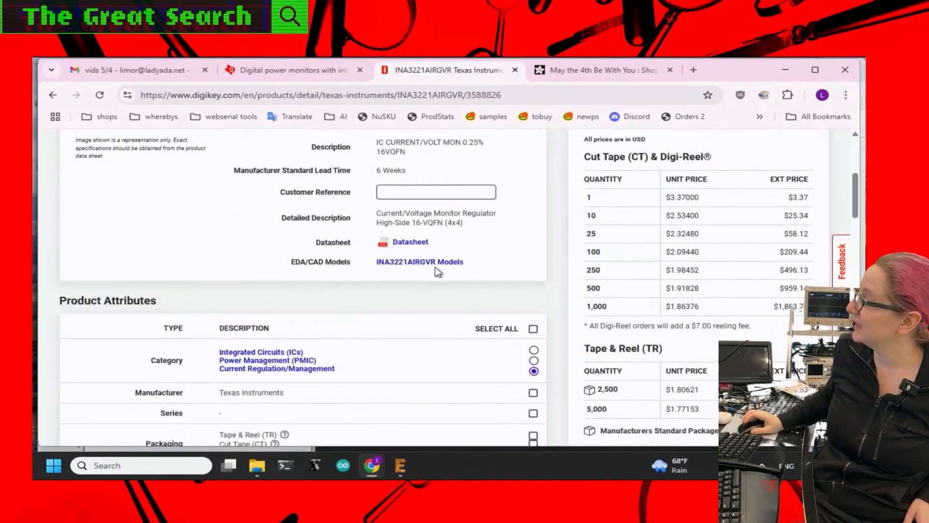